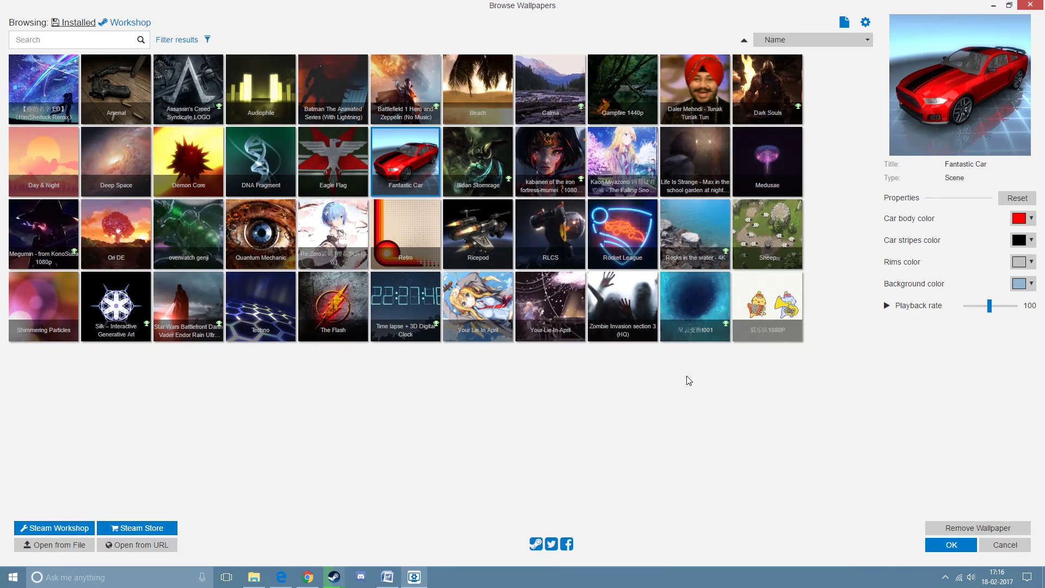
# Add the deep blue and cartoon wallpapers to the playlist and bring up its settings.
pyautogui.click(694, 307)
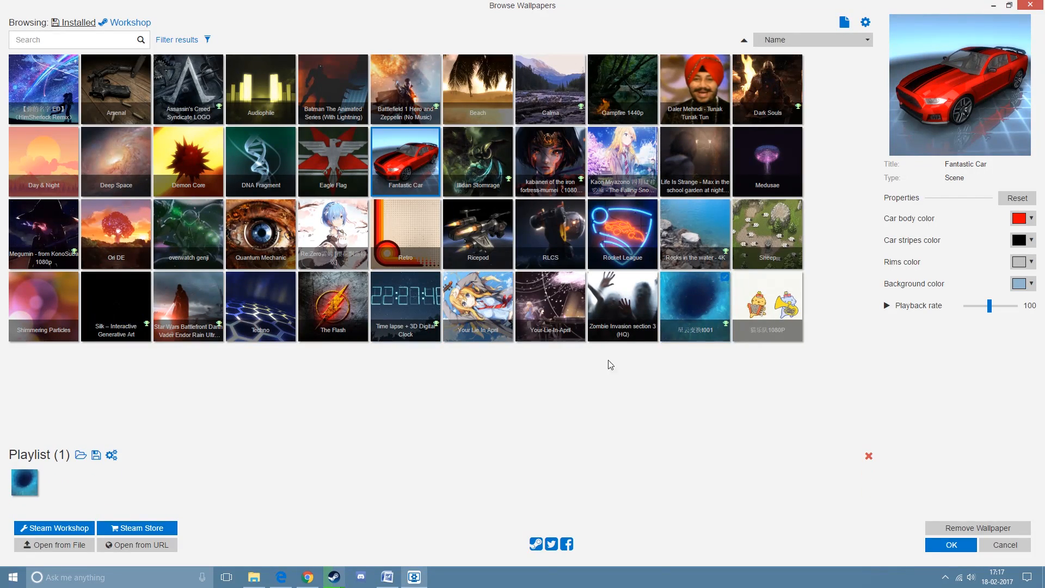
pyautogui.click(767, 306)
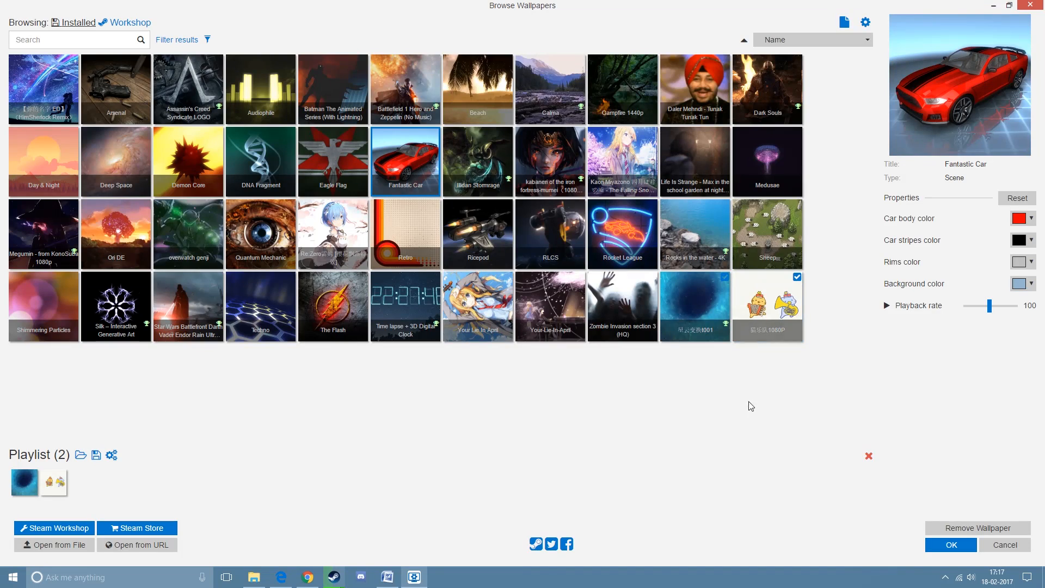
pyautogui.moveTo(633, 290)
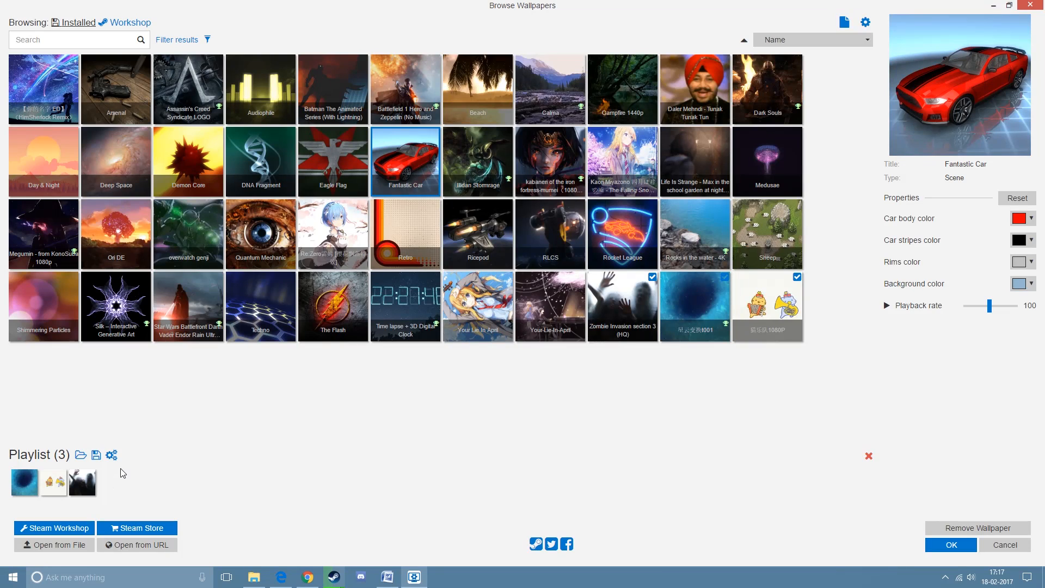
pyautogui.click(111, 455)
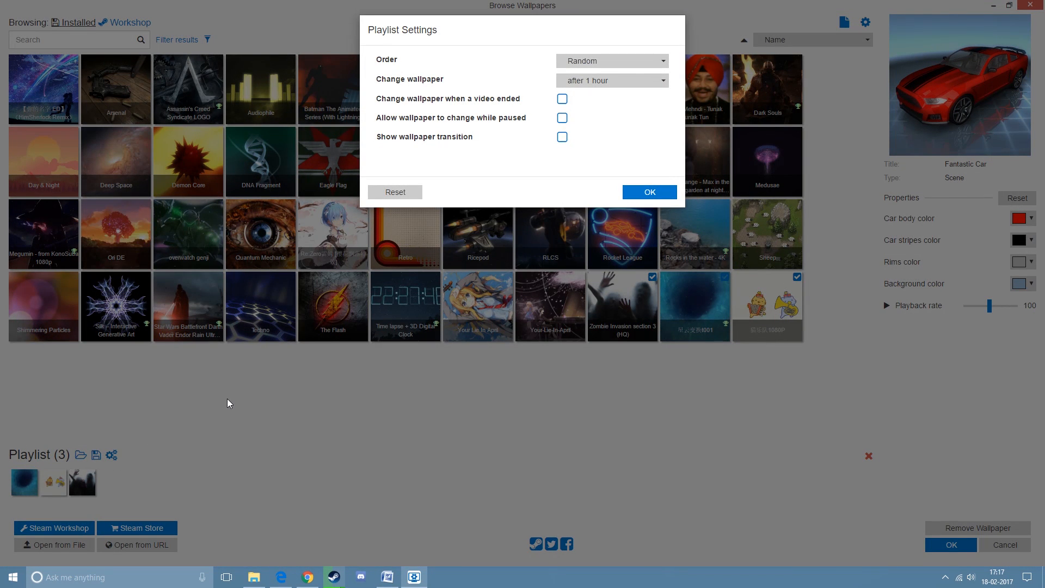
# Set playlist order to Random, enable wallpaper transitions, and change wallpaper every 30 minutes.
pyautogui.click(612, 61)
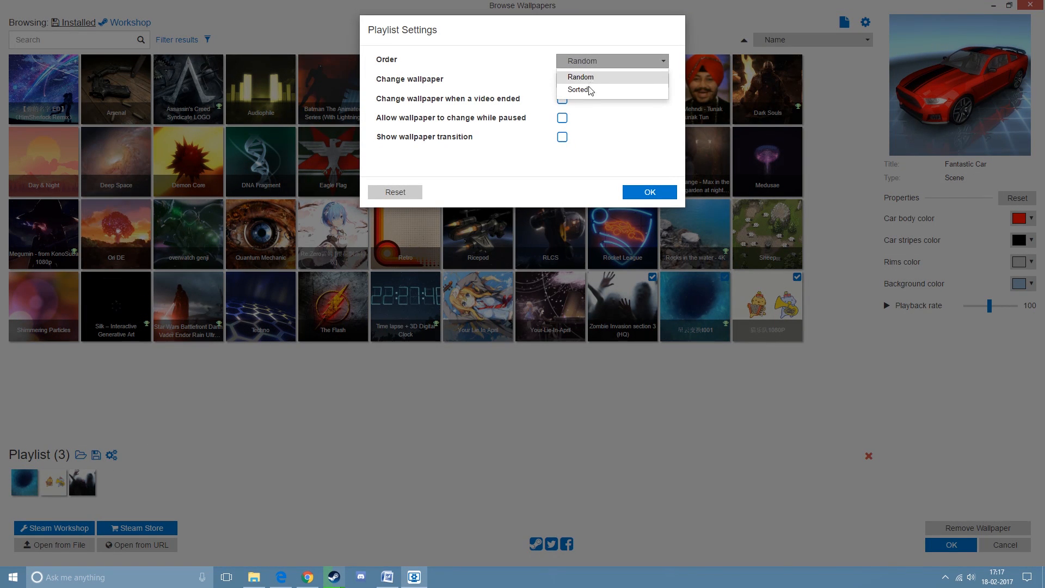
pyautogui.click(612, 80)
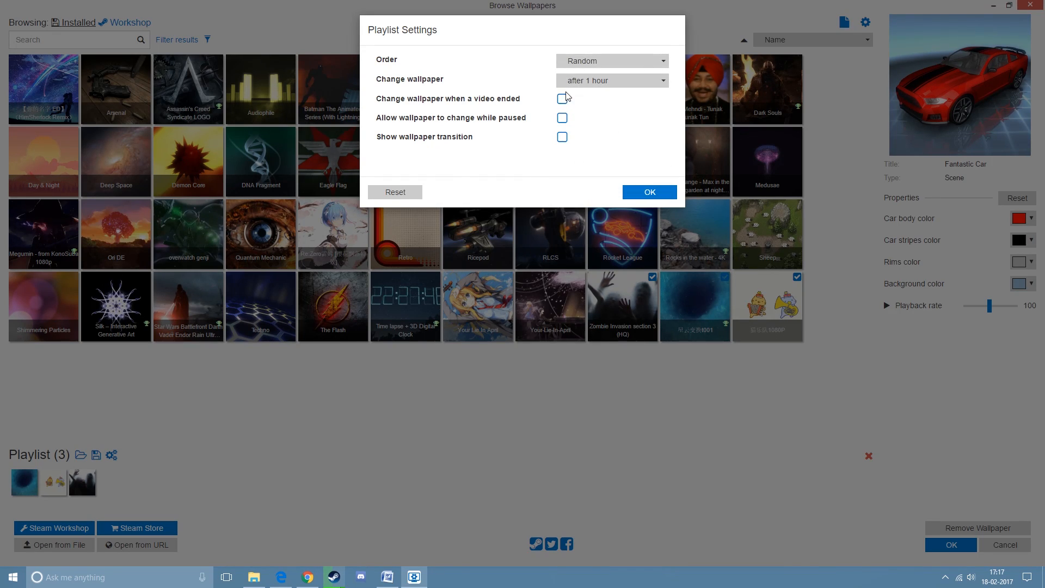
pyautogui.click(562, 137)
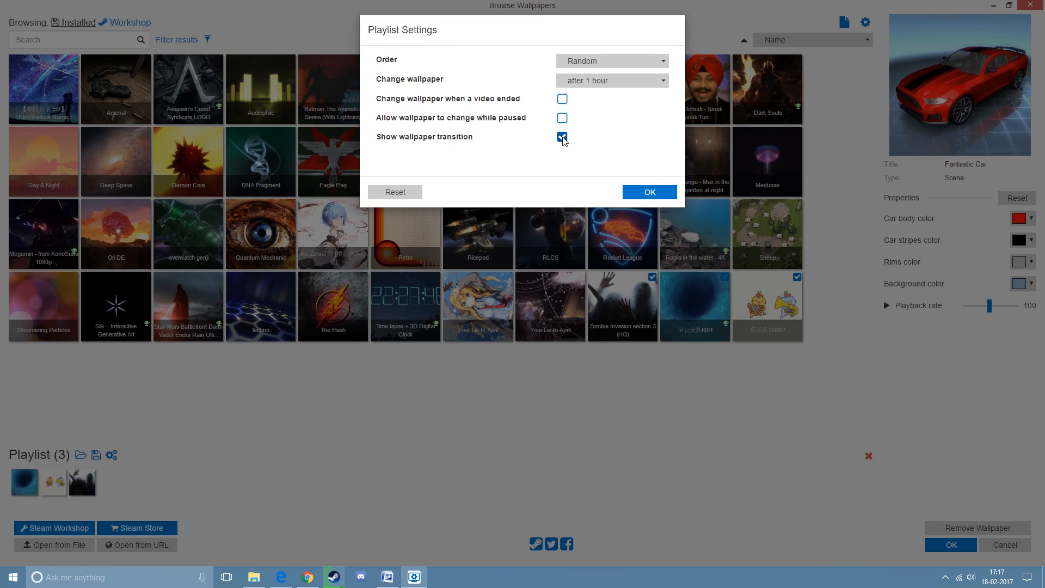
pyautogui.click(612, 80)
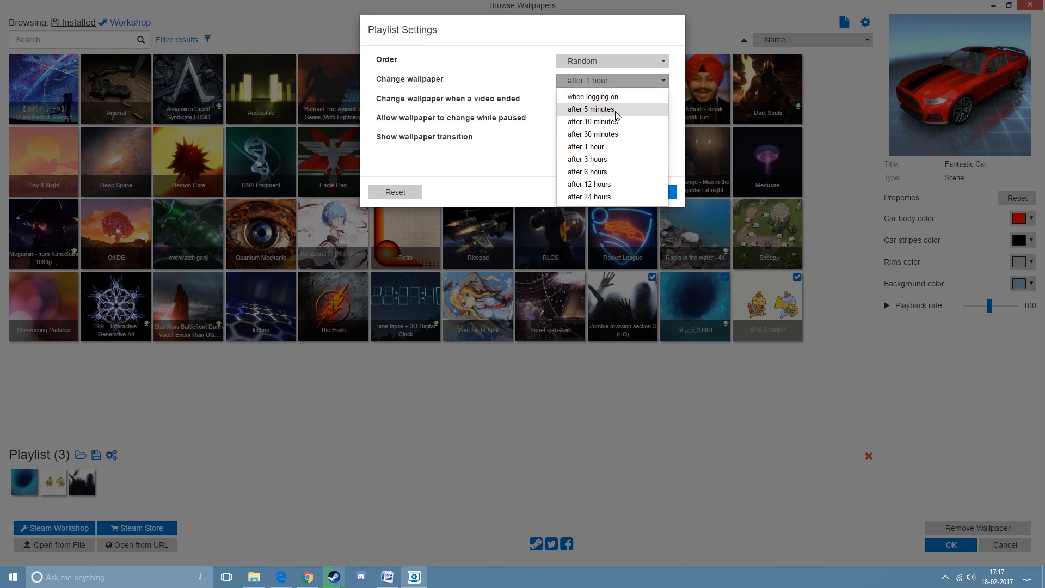
pyautogui.click(593, 133)
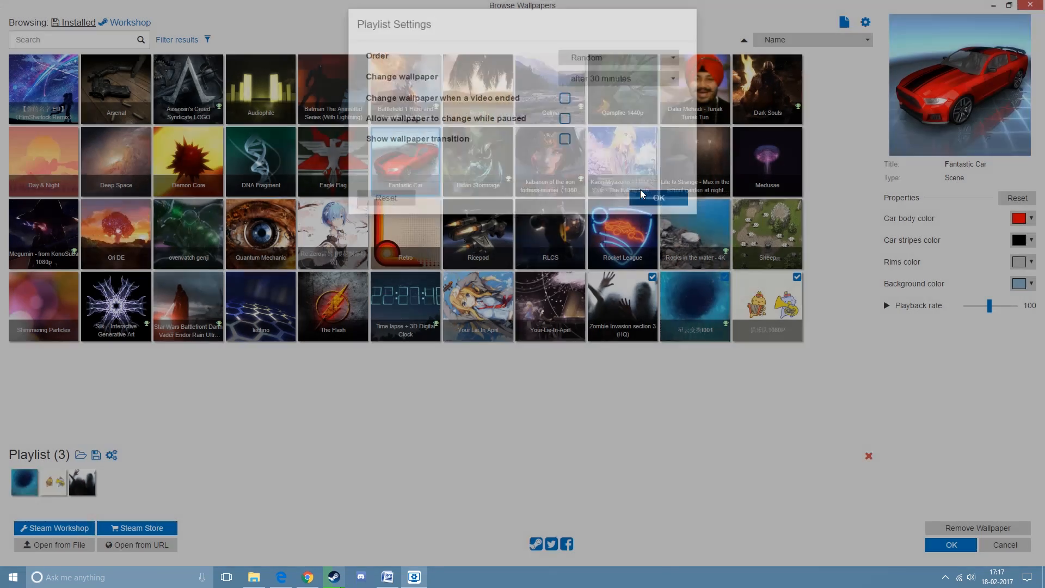
# Apply the settings and save the playlist under the name 'Random'.
pyautogui.click(659, 198)
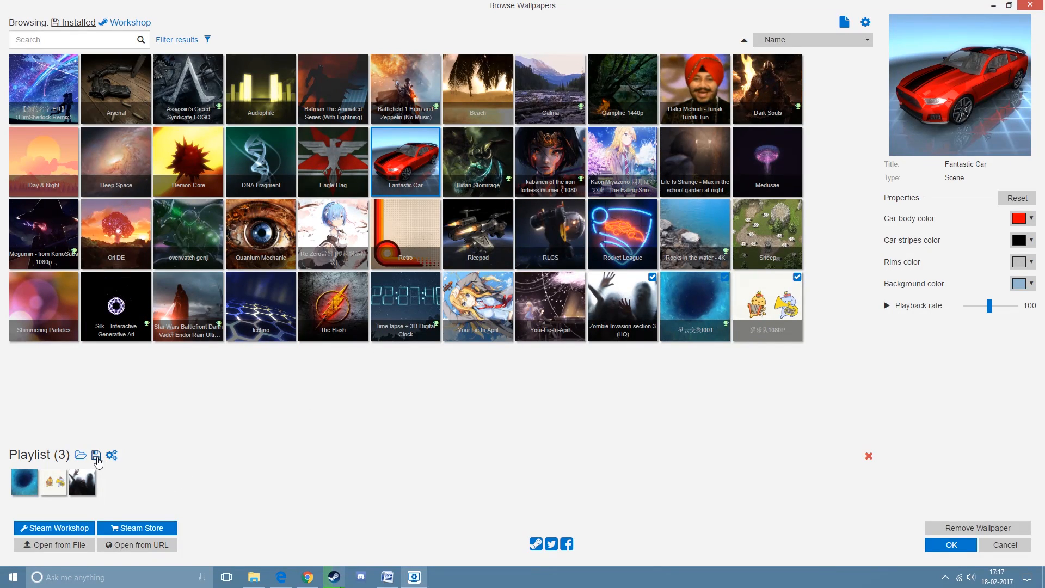
pyautogui.click(96, 455)
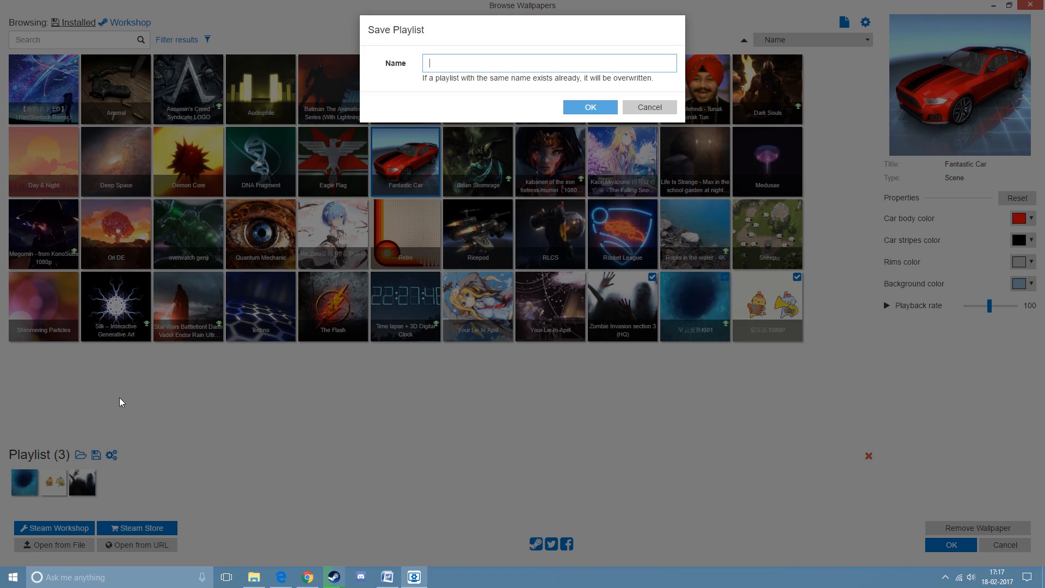
pyautogui.write('Random')
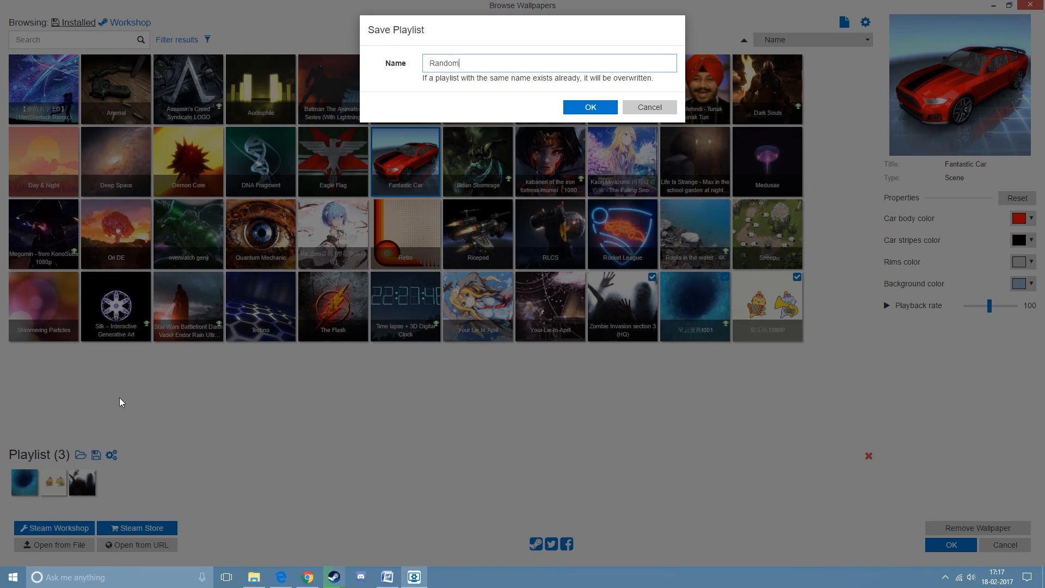
pyautogui.click(590, 107)
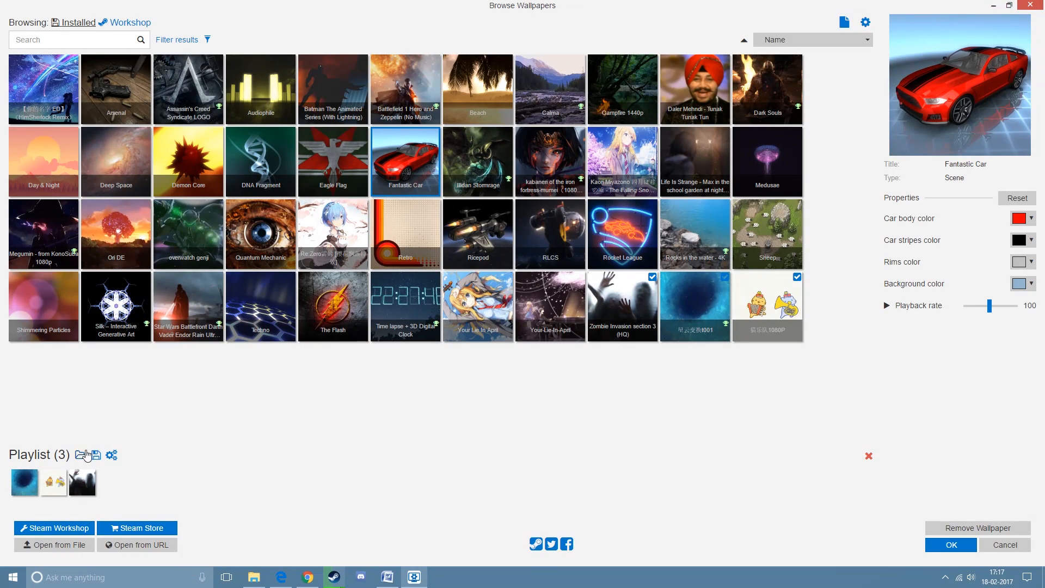
# Load the saved 'Random' playlist from the saved playlists list.
pyautogui.click(81, 454)
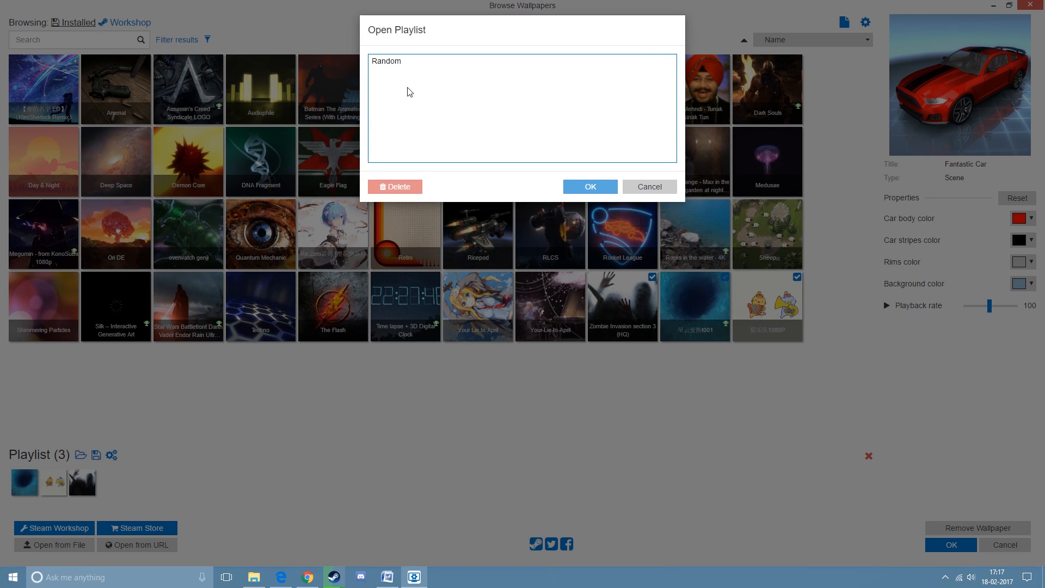
pyautogui.click(408, 61)
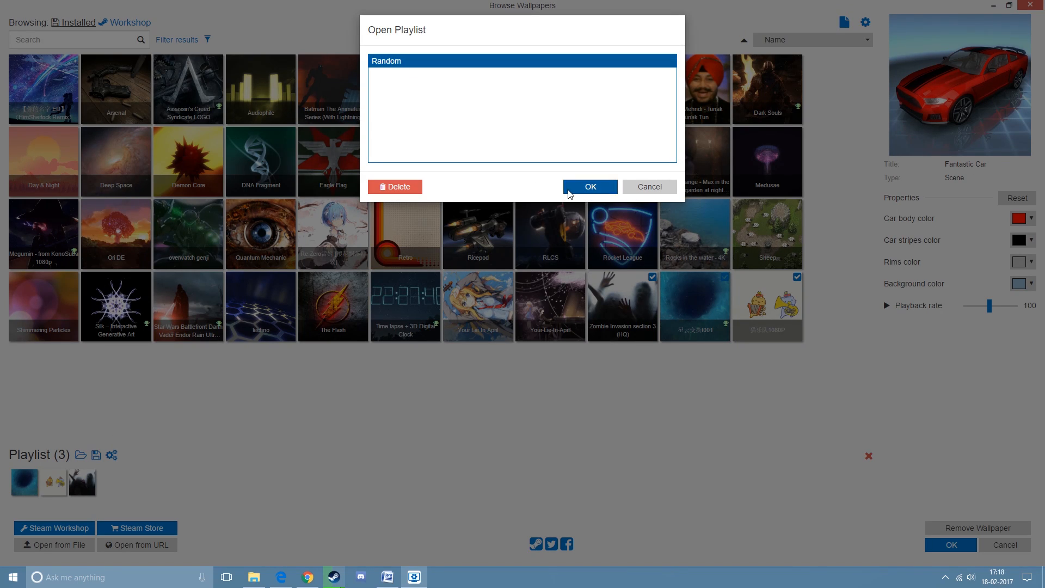
pyautogui.click(590, 186)
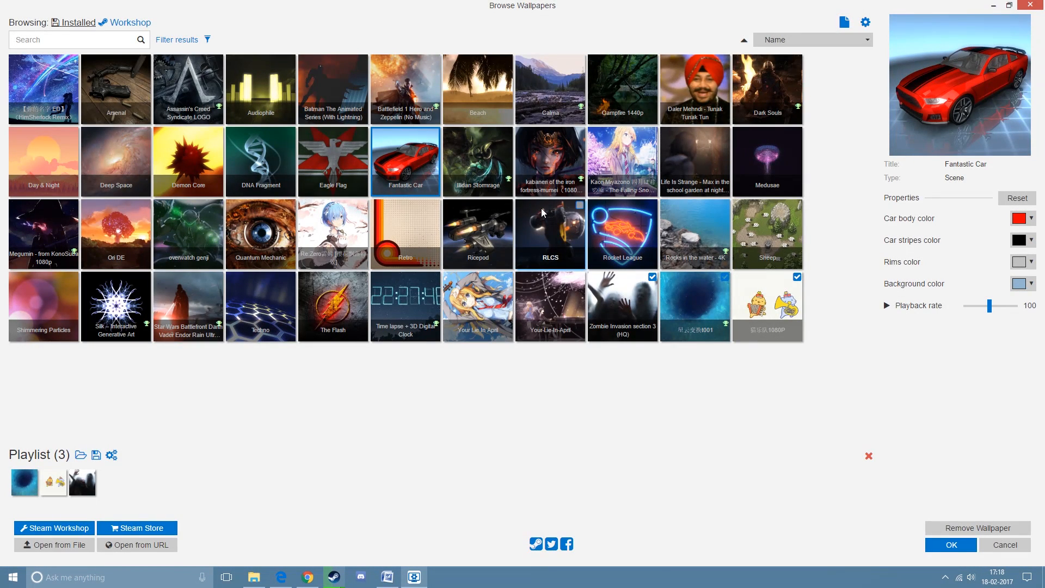